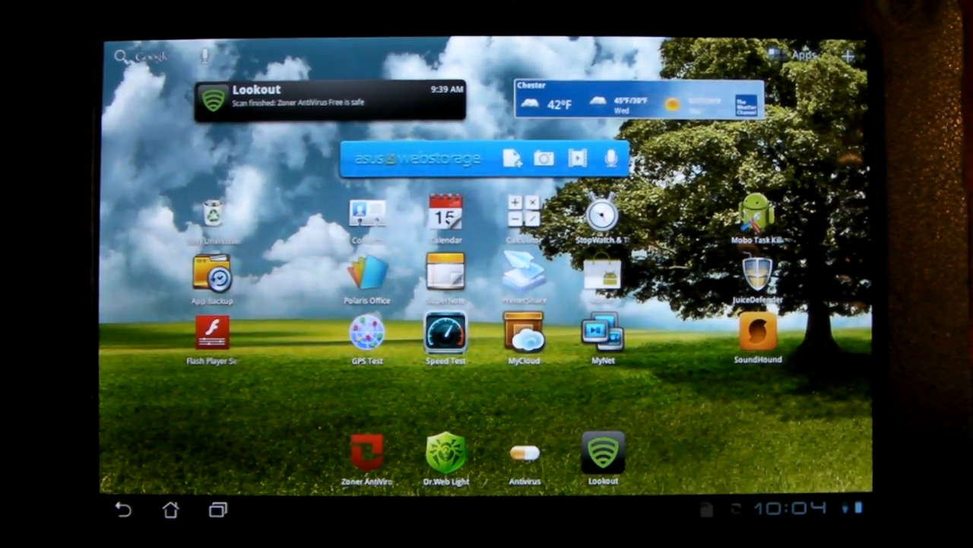
# Step: Launch Zoner AntiVirus Free and bring up its main feature list, which reports Vulnerable status
pyautogui.click(367, 453)
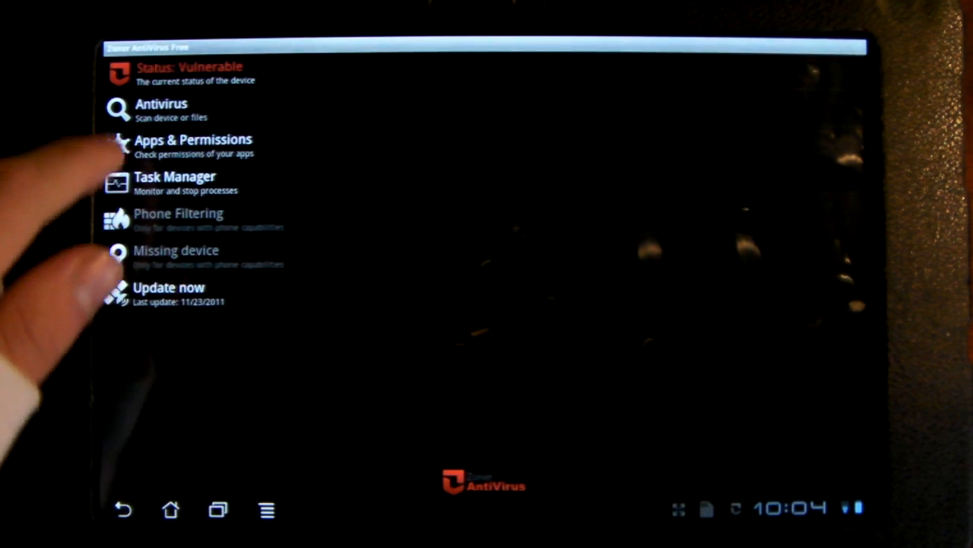
pyautogui.click(161, 109)
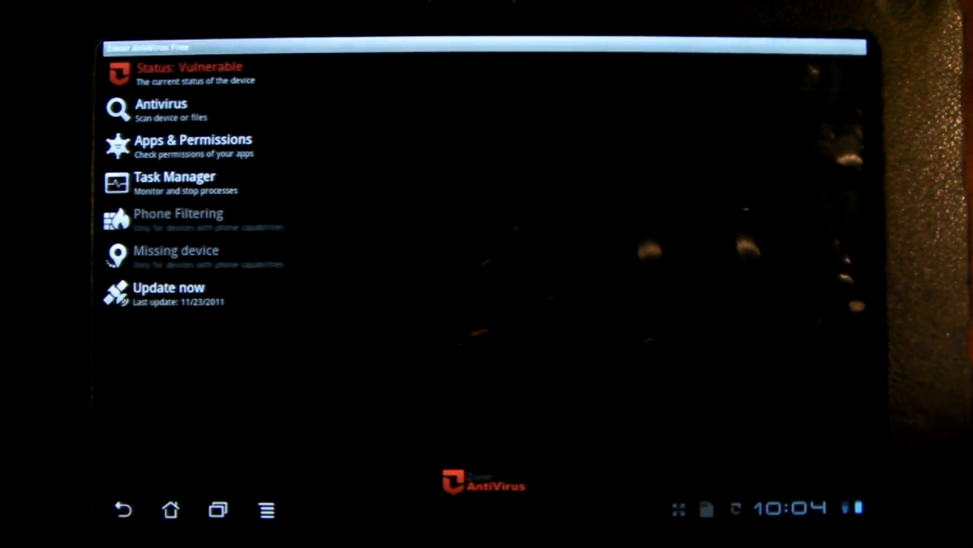
pyautogui.click(175, 182)
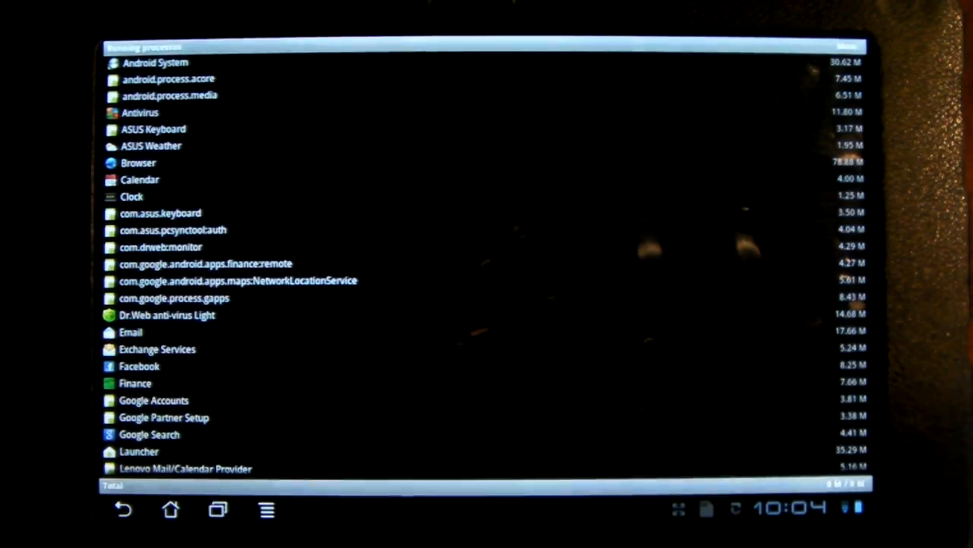
pyautogui.scroll(-3)
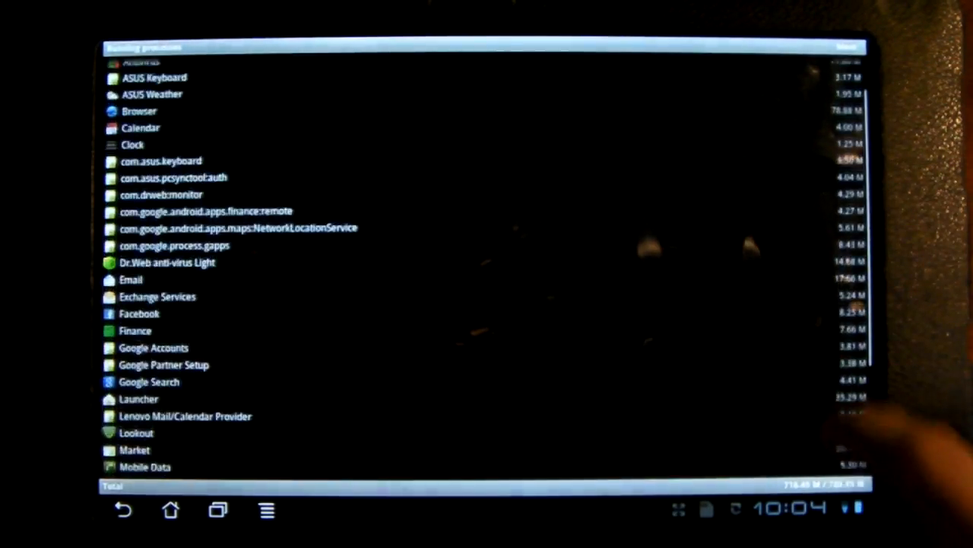
pyautogui.scroll(-3)
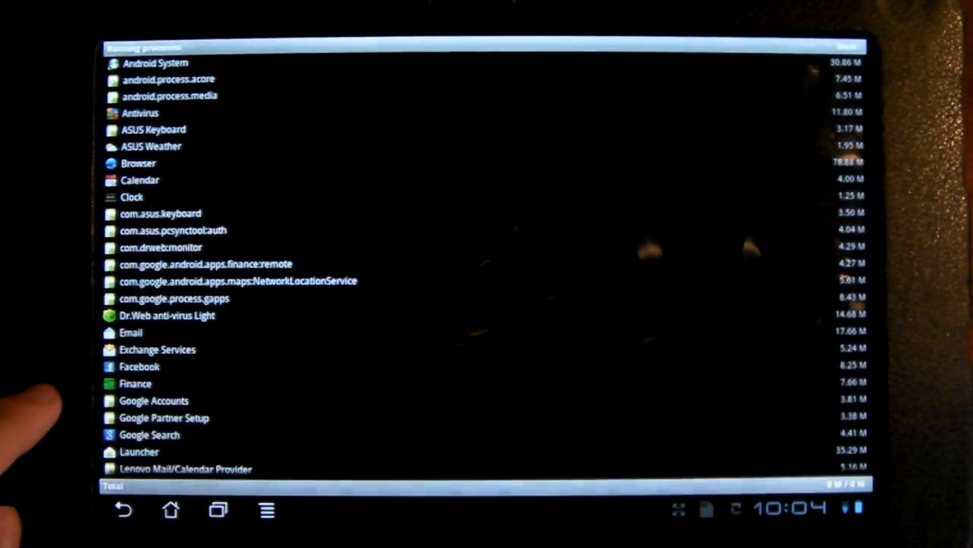
pyautogui.click(157, 349)
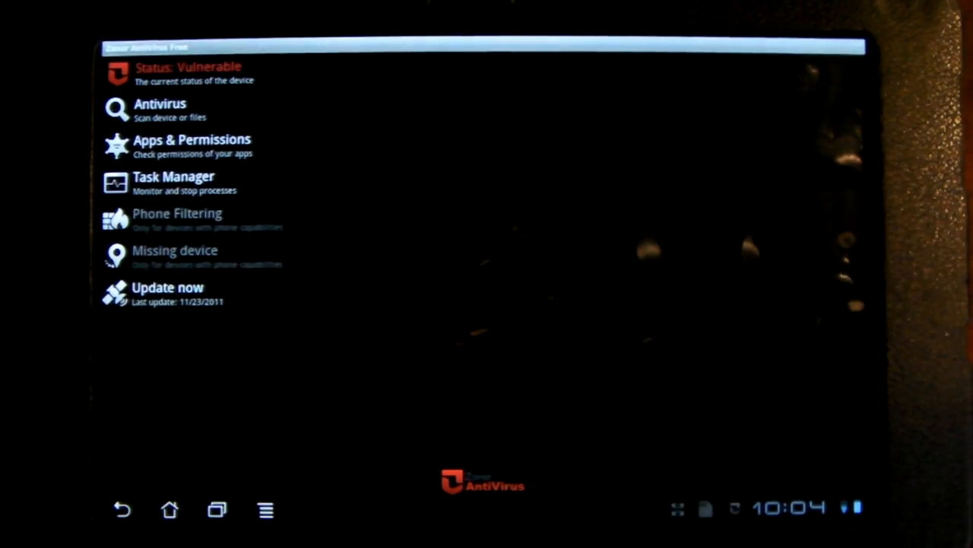
# Step: Leave Zoner for the home screen and launch Dr.Web Anti-virus Light
pyautogui.click(169, 510)
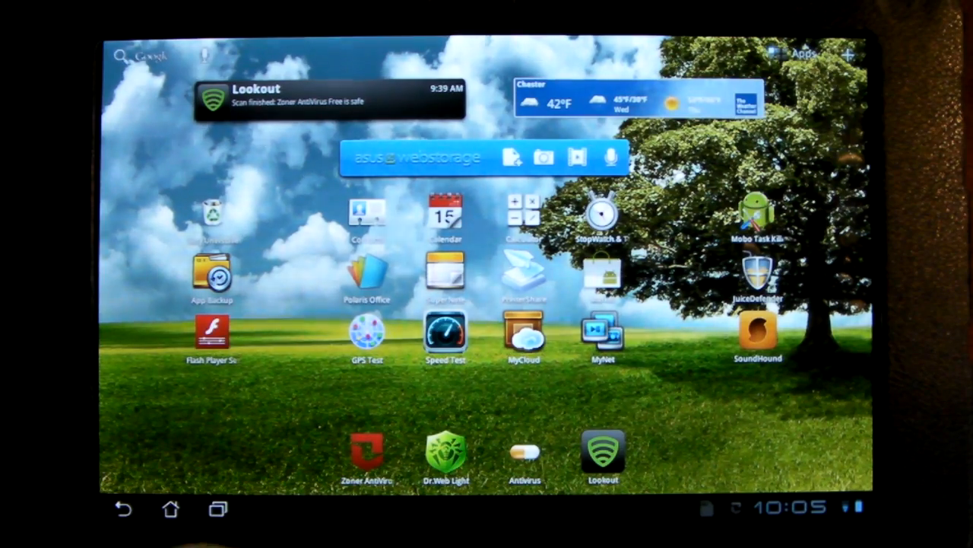
pyautogui.click(446, 452)
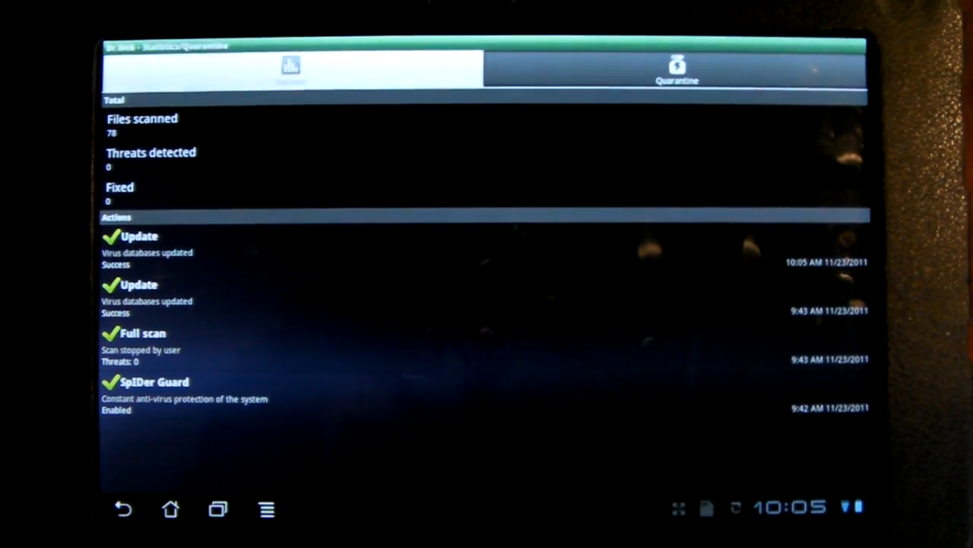
# Step: Review Dr.Web's empty quarantine and its settings, then exit to the home screen
pyautogui.click(677, 69)
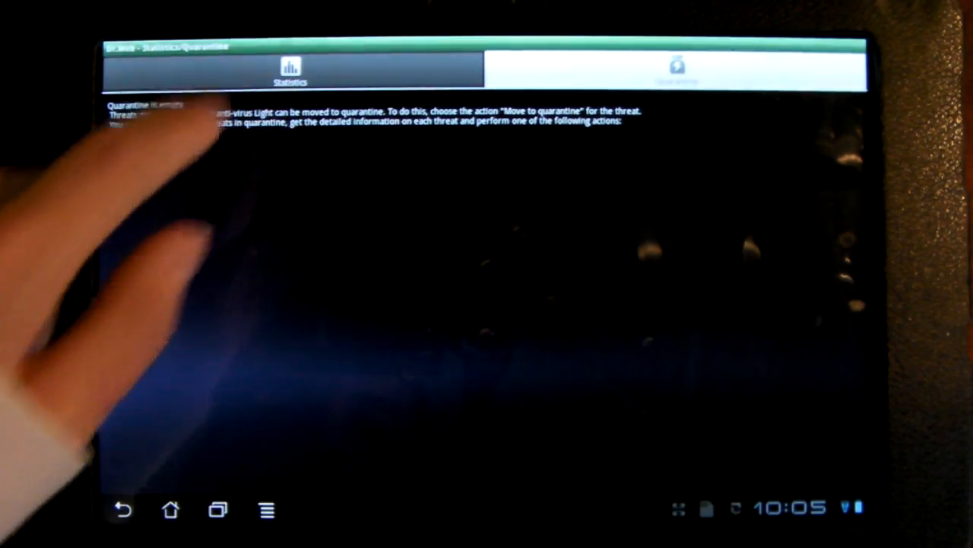
pyautogui.click(122, 510)
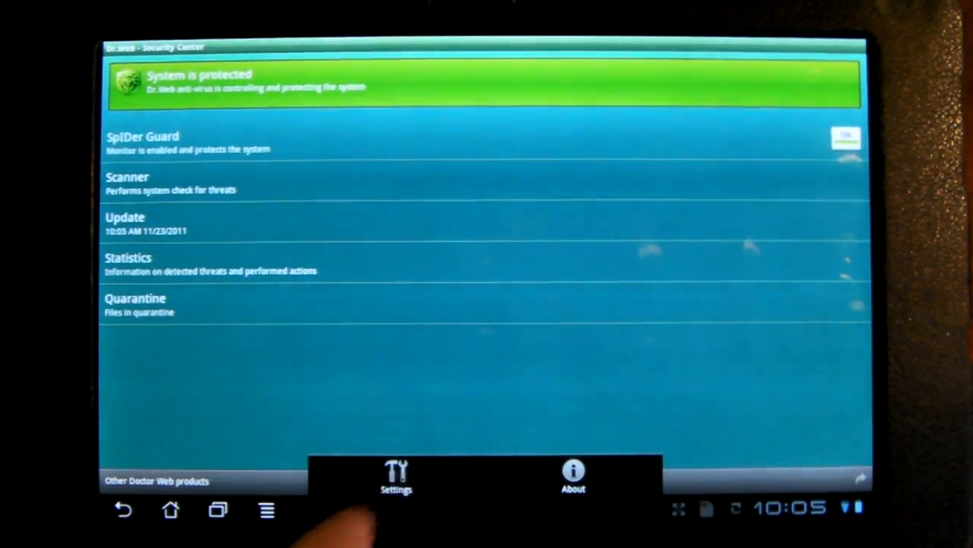
pyautogui.click(395, 475)
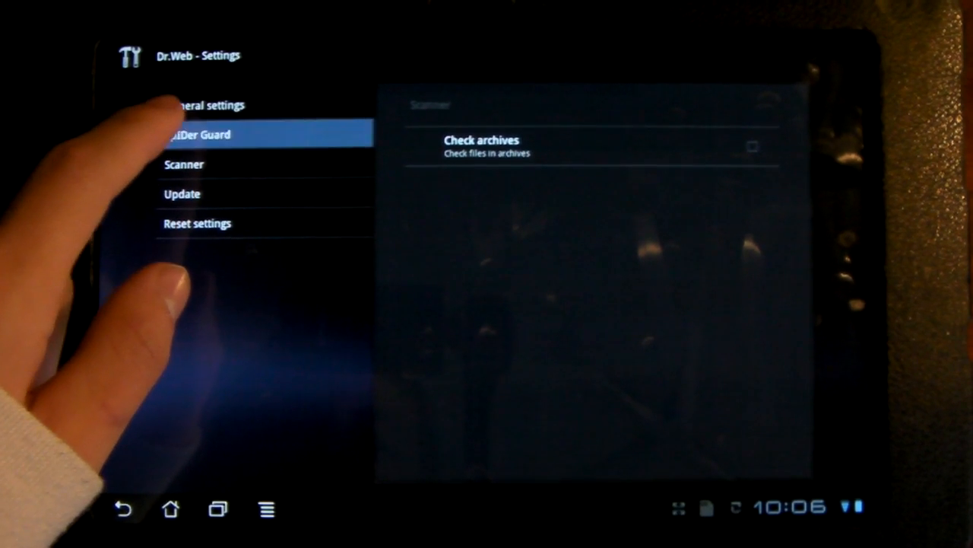
pyautogui.click(205, 104)
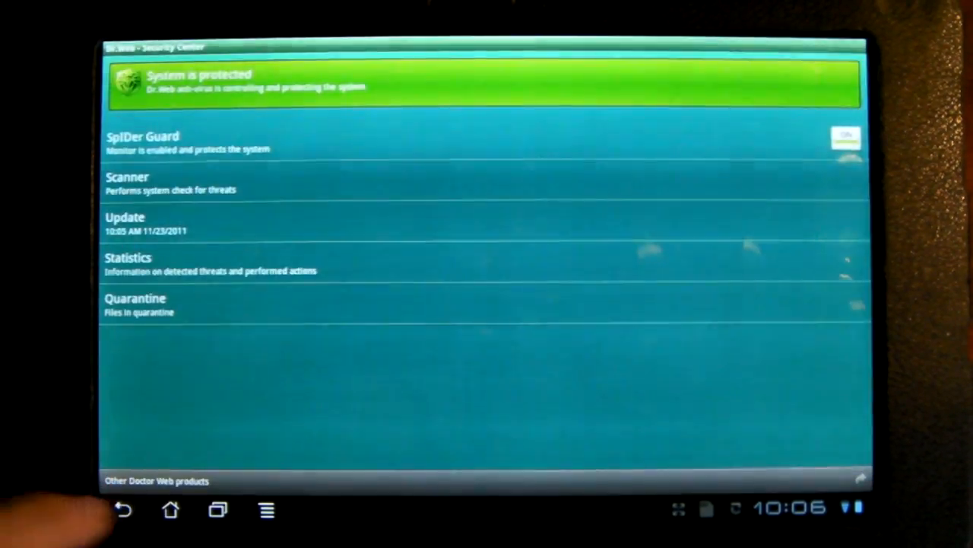
pyautogui.click(170, 510)
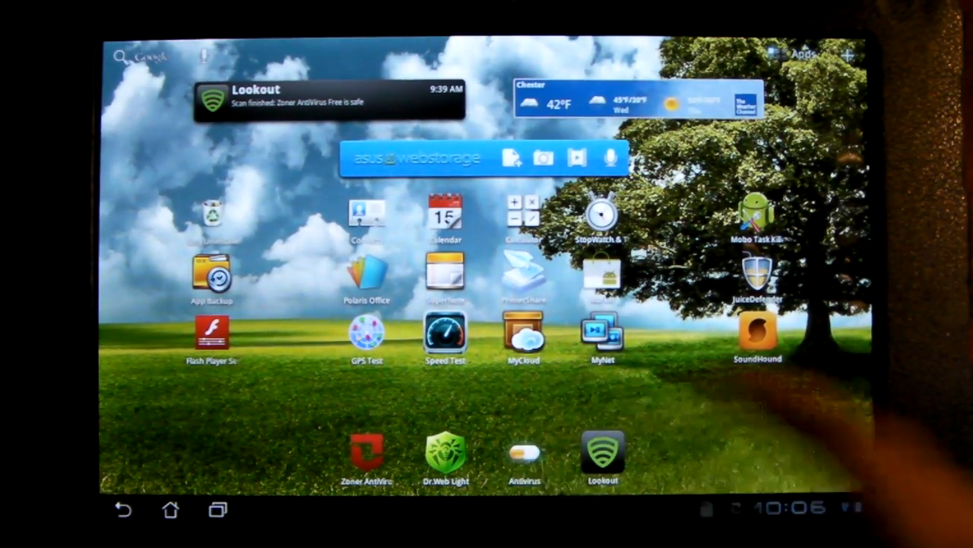
pyautogui.click(524, 452)
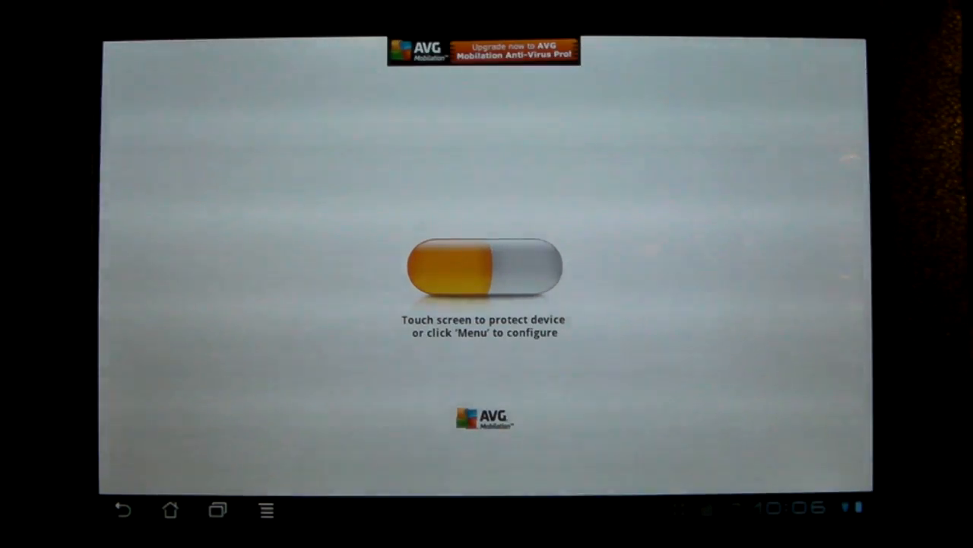
pyautogui.click(484, 268)
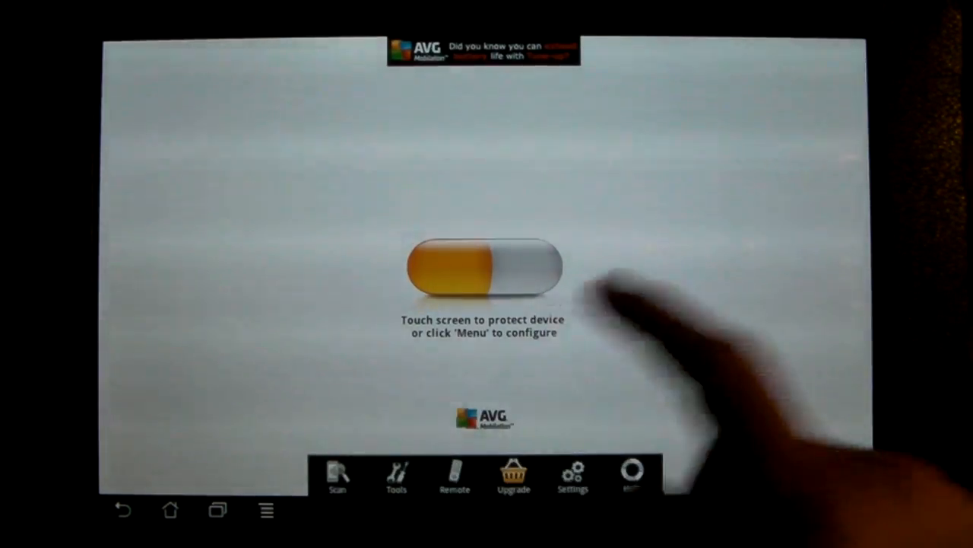
pyautogui.click(396, 471)
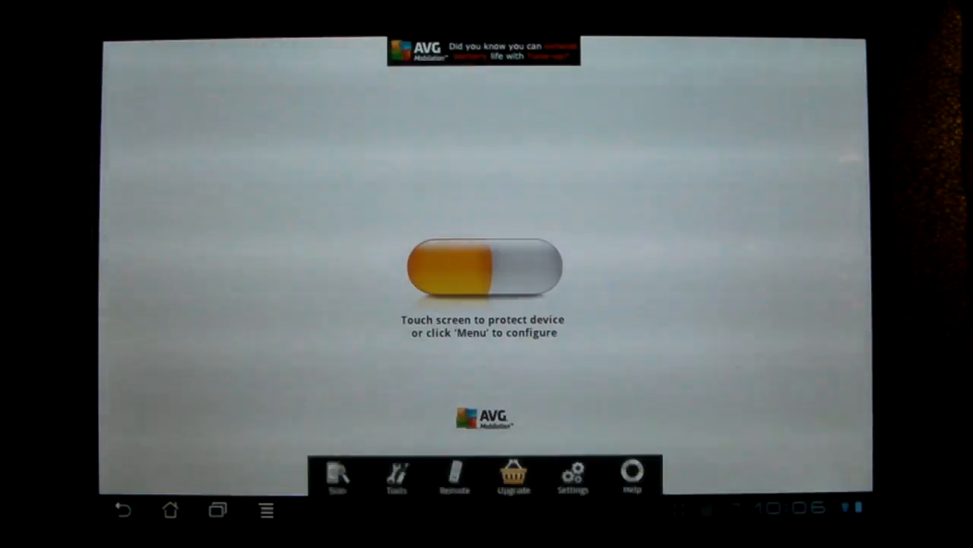
pyautogui.click(454, 476)
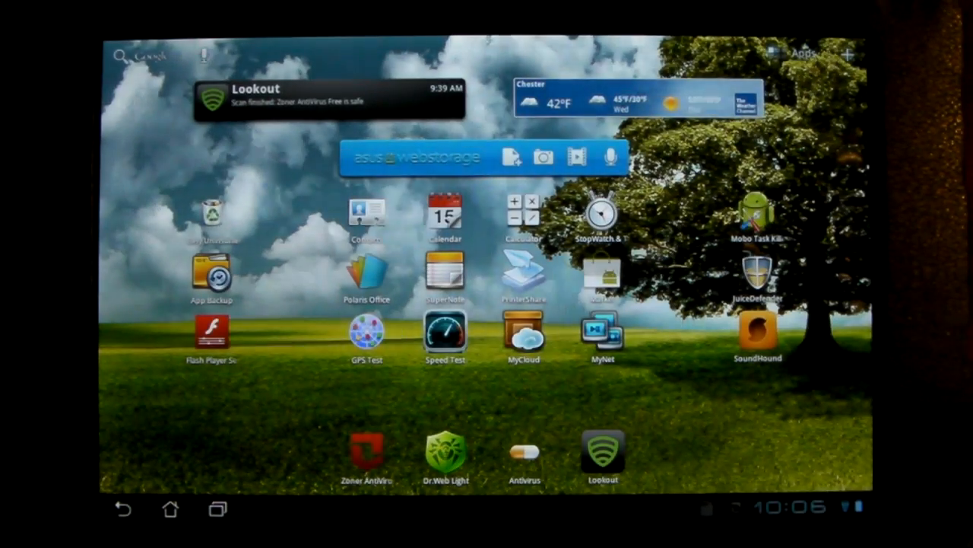
pyautogui.click(603, 452)
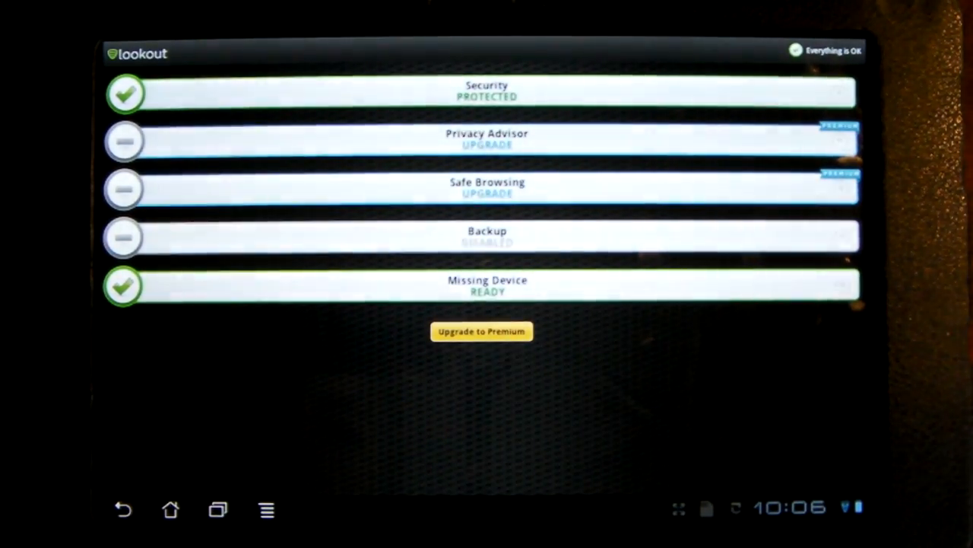
# Step: Expand Lookout's Privacy Advisor, Security and Missing Device details on the dashboard
pyautogui.click(486, 141)
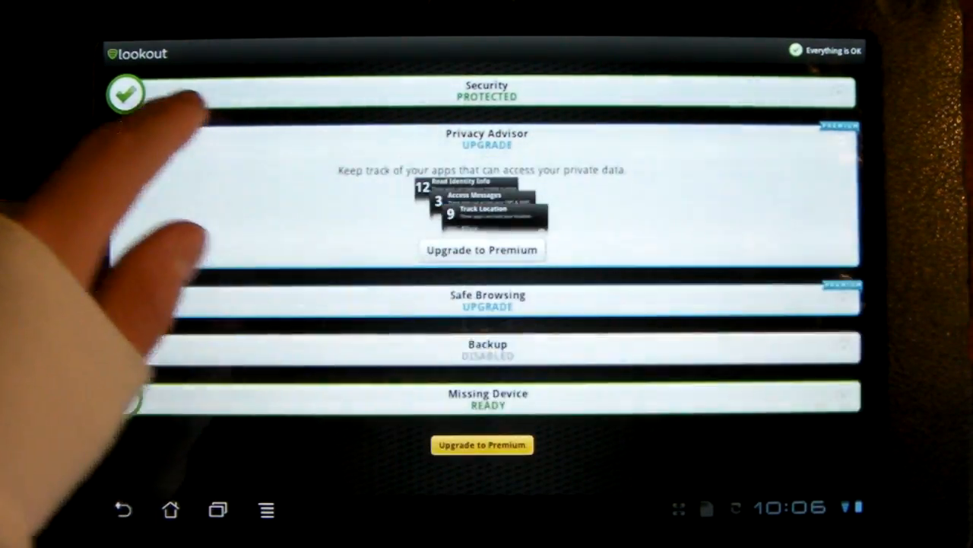
pyautogui.click(486, 89)
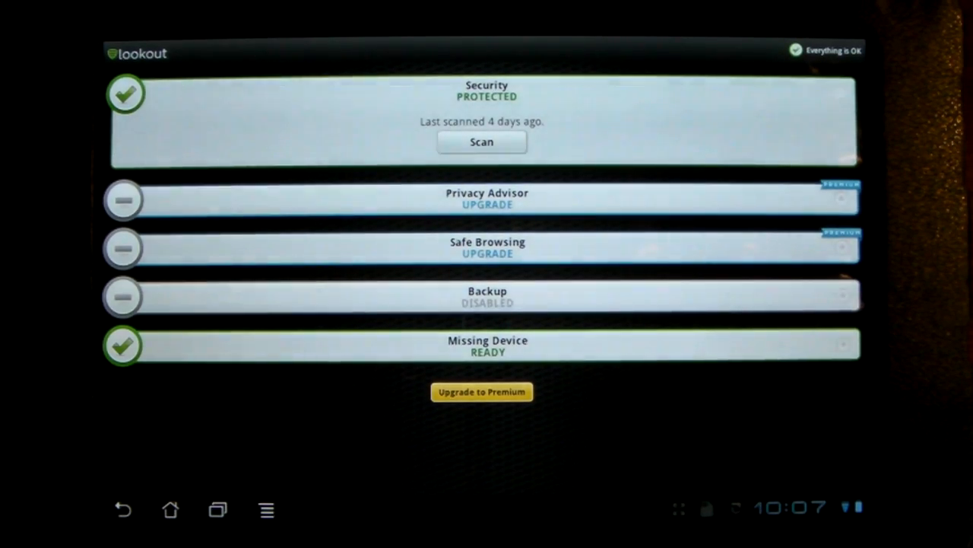
pyautogui.click(487, 297)
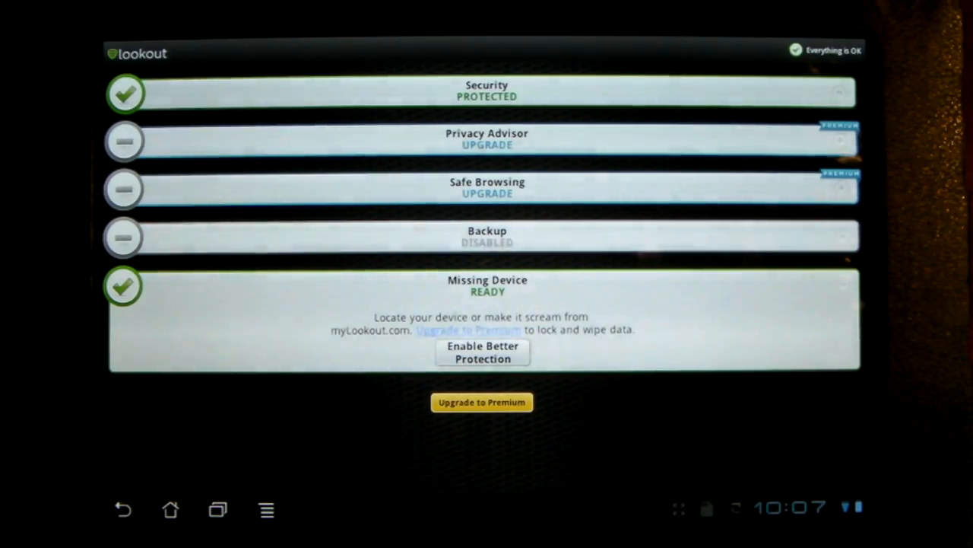
# Step: Exit to the home screen, reopen Lookout and expand Privacy Advisor again
pyautogui.click(170, 509)
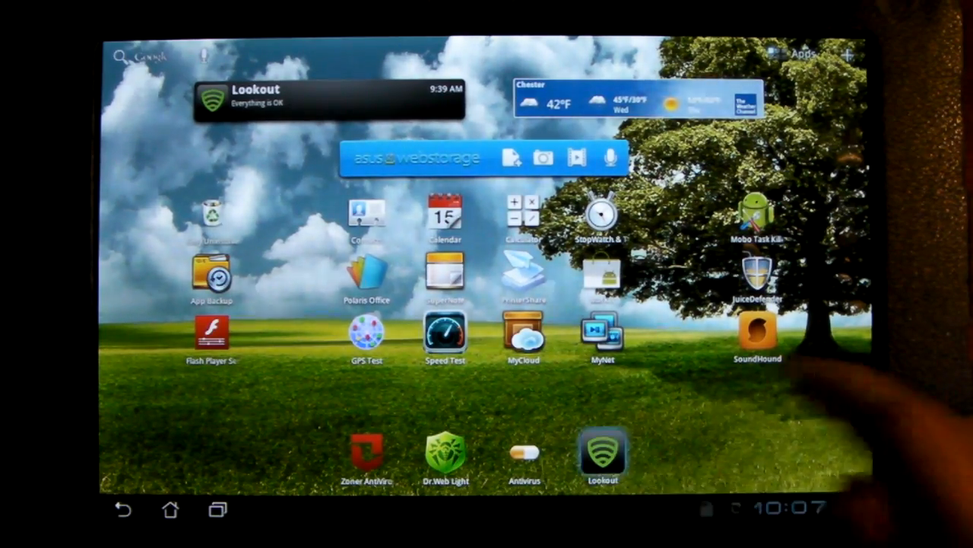
pyautogui.click(602, 452)
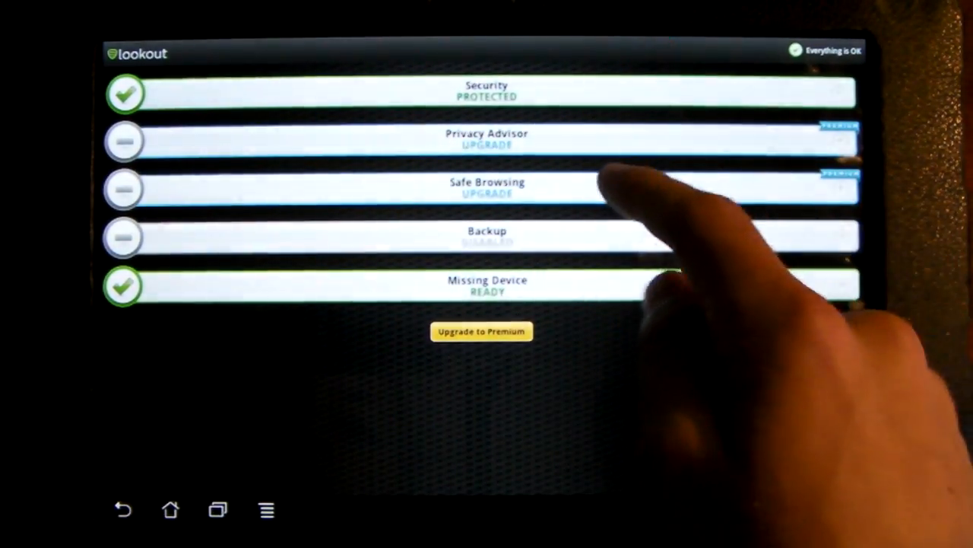
pyautogui.click(487, 139)
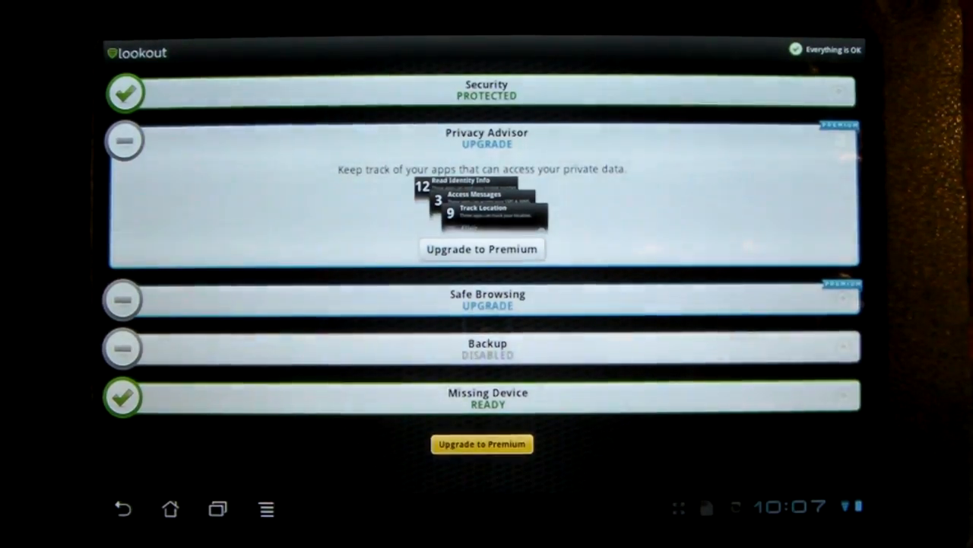